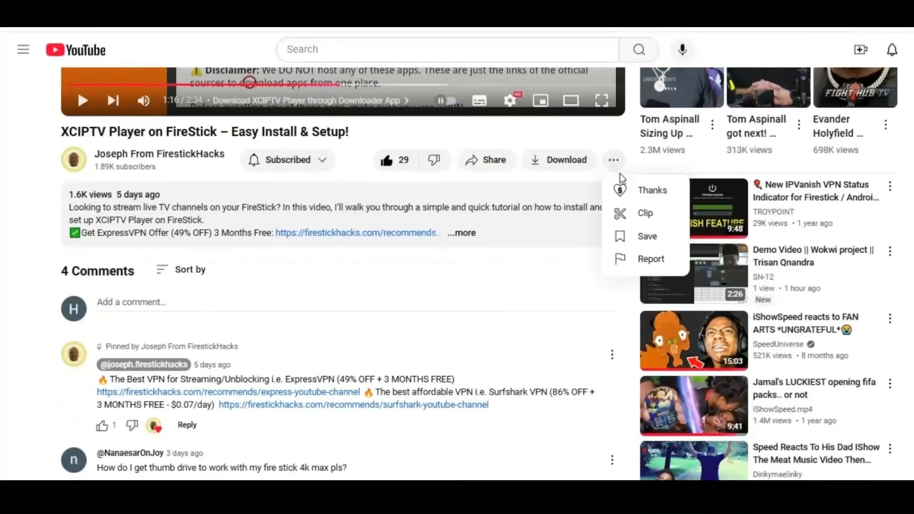
Send a US$5.00 Super Thanks to the video's channel from the More menu.
click(652, 191)
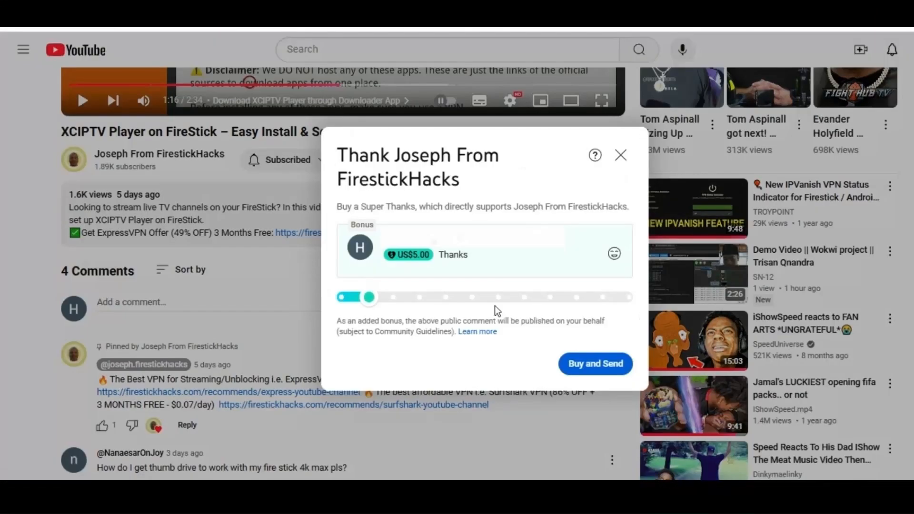
mouse_move(595, 364)
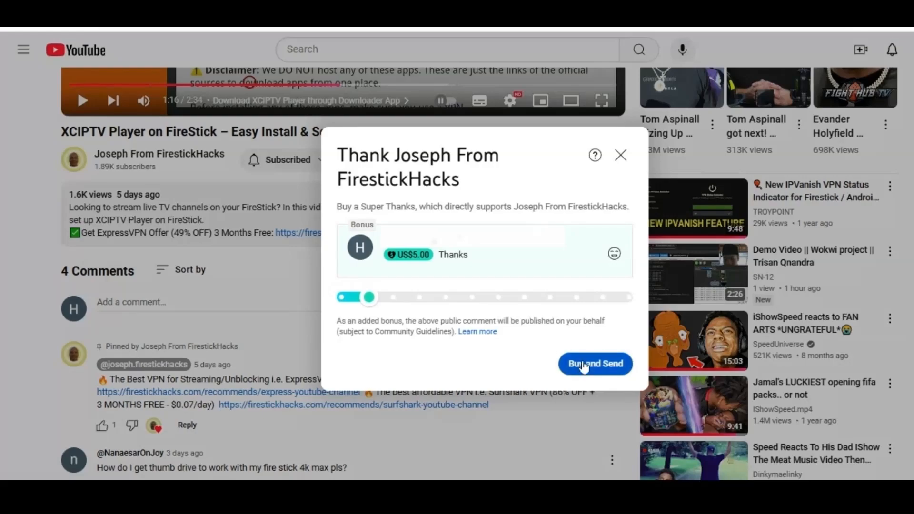
click(595, 364)
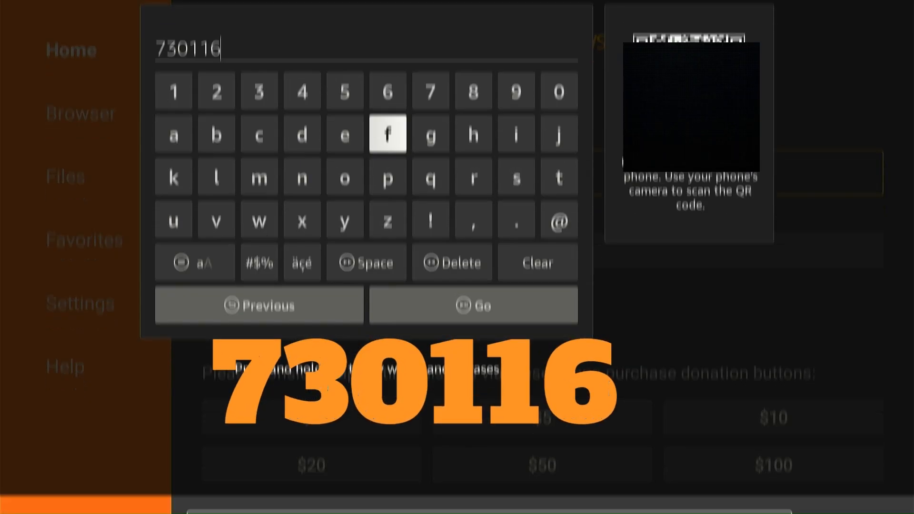
Download the Netguard v2.305 APK via Downloader code 730116 and start its install.
click(474, 306)
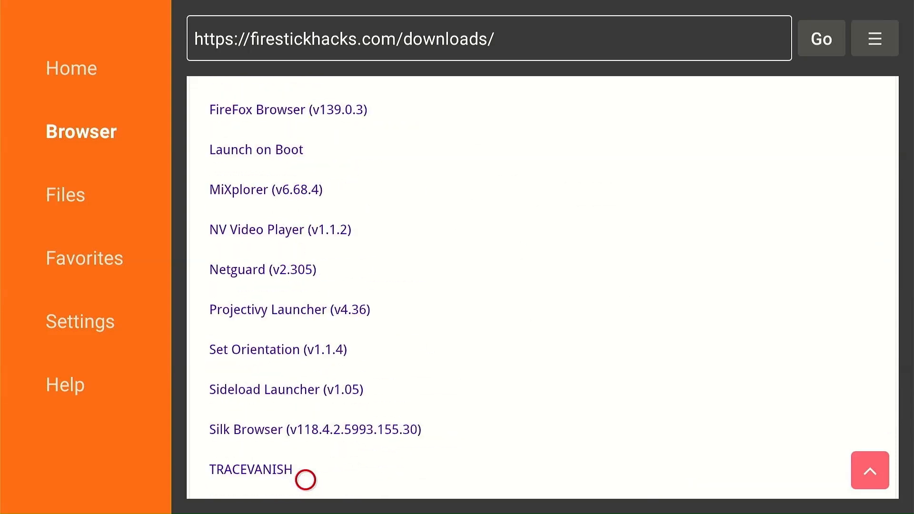
mouse_move(245, 261)
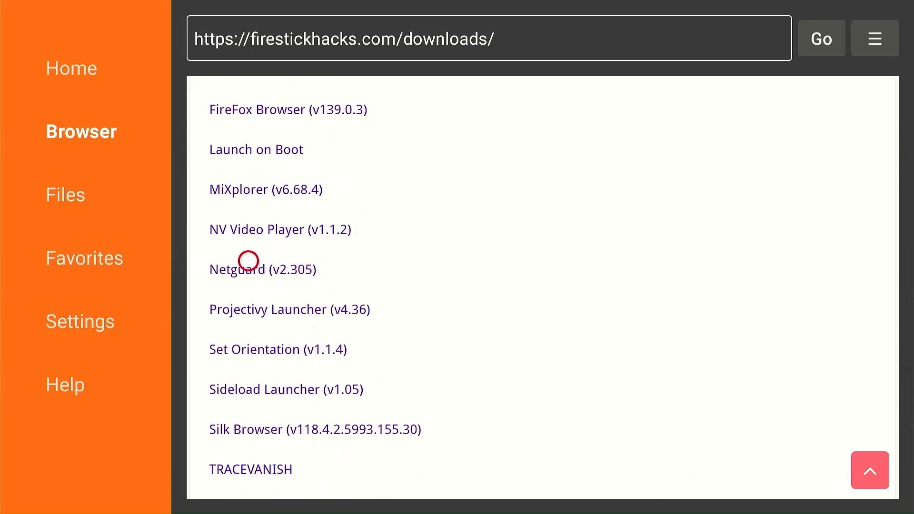
click(237, 268)
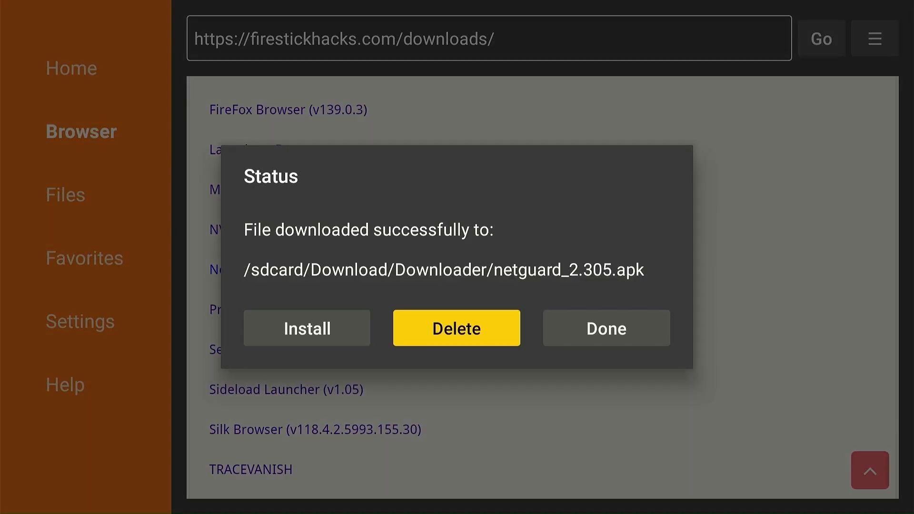
click(456, 327)
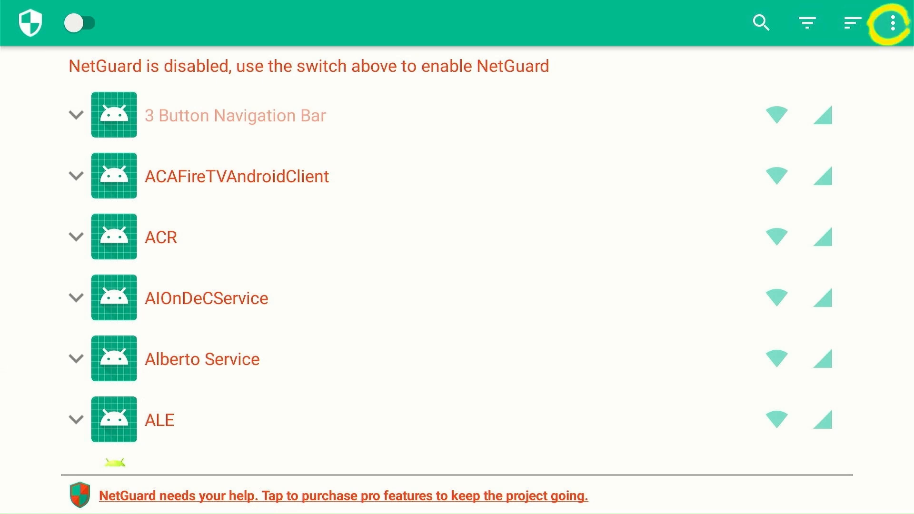
Enable Manage system apps in NetGuard's Advanced options settings.
click(897, 22)
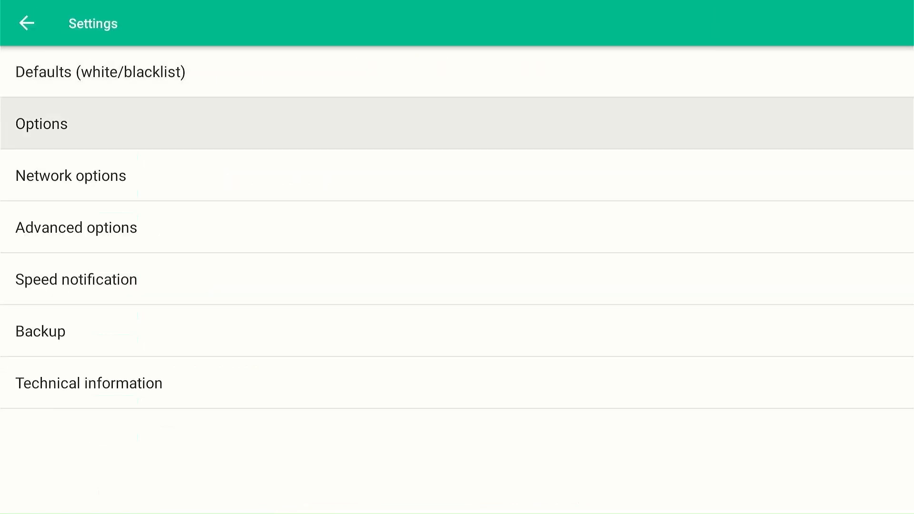
click(76, 228)
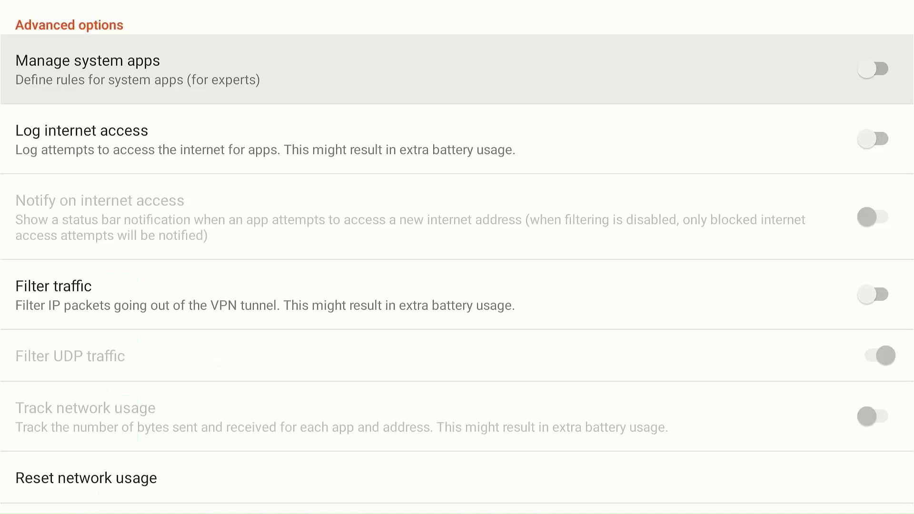
click(873, 70)
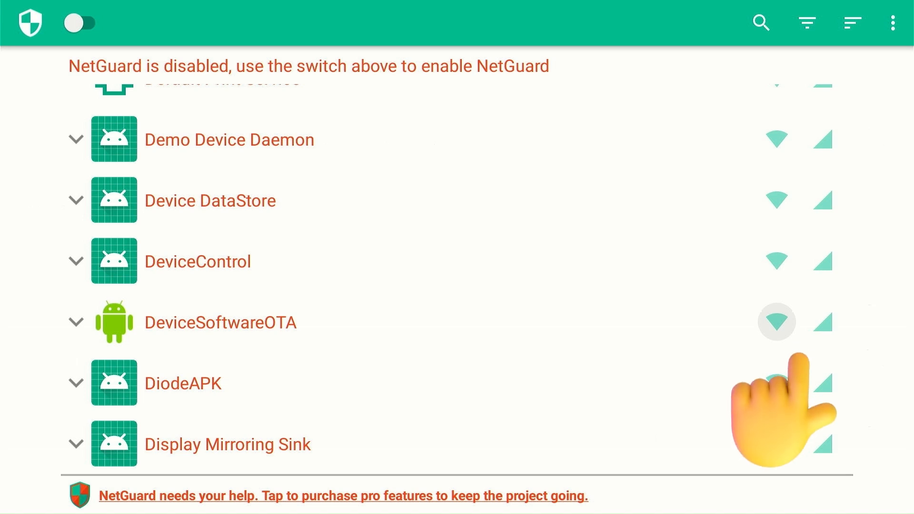
Block DeviceSoftwareOTA on Wi-Fi and mobile data, then switch the NetGuard firewall on.
click(777, 321)
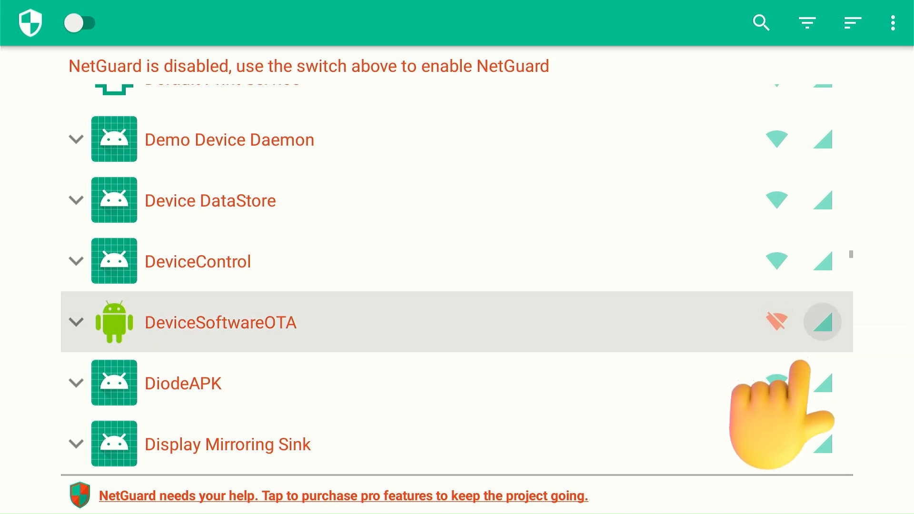
click(823, 322)
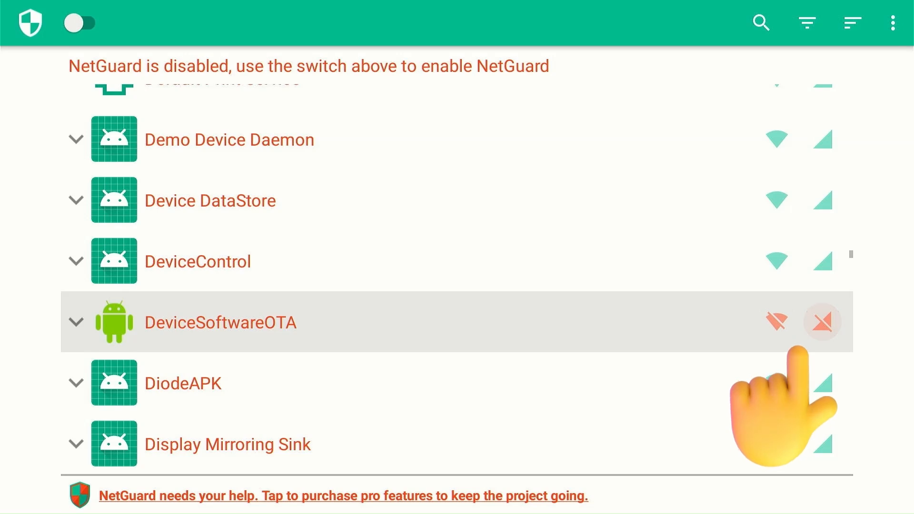
scroll(down, 3)
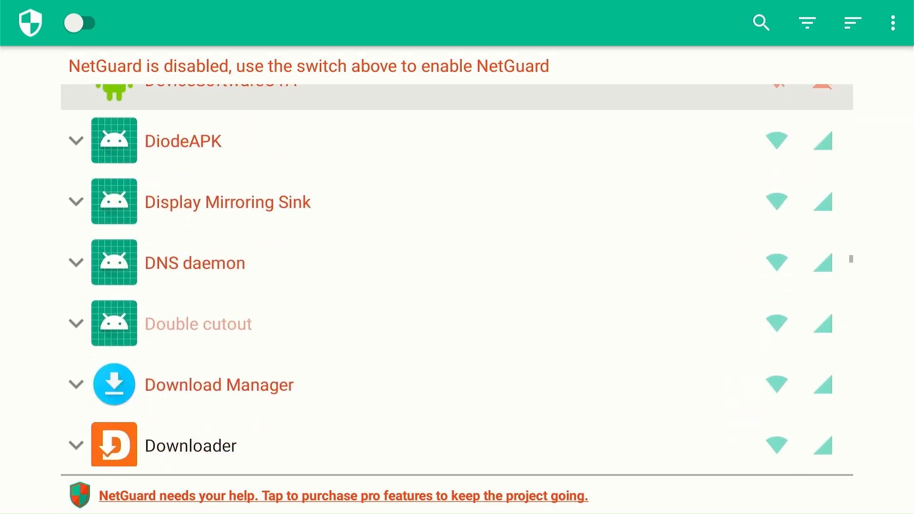
scroll(down, 3)
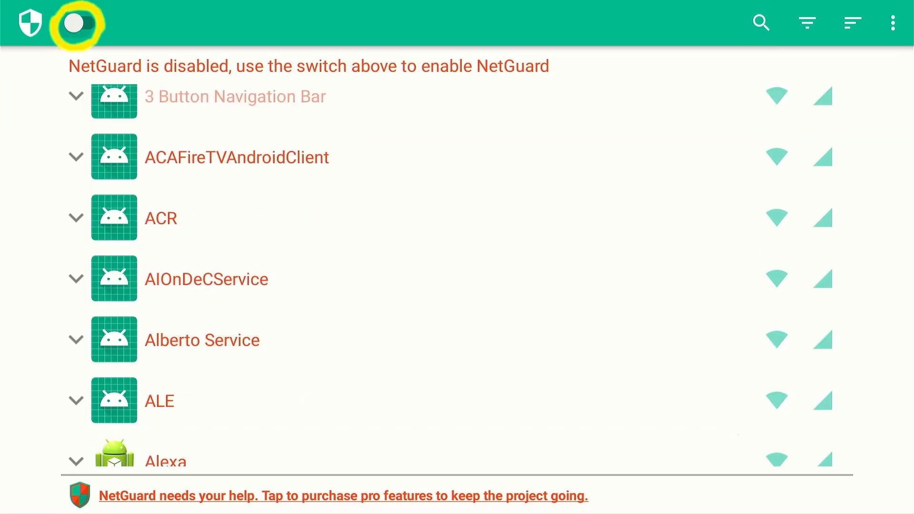
click(79, 23)
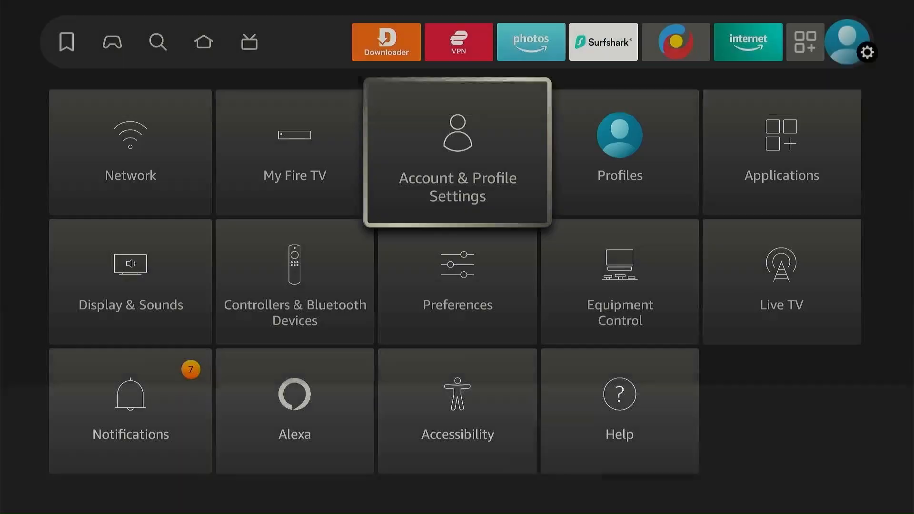
Run Check for Updates from My Fire TV's About page.
click(294, 151)
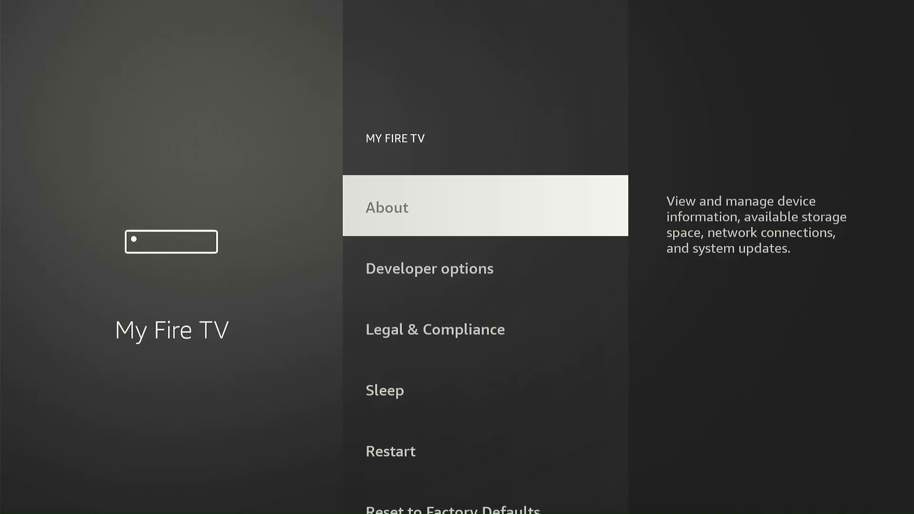
click(386, 207)
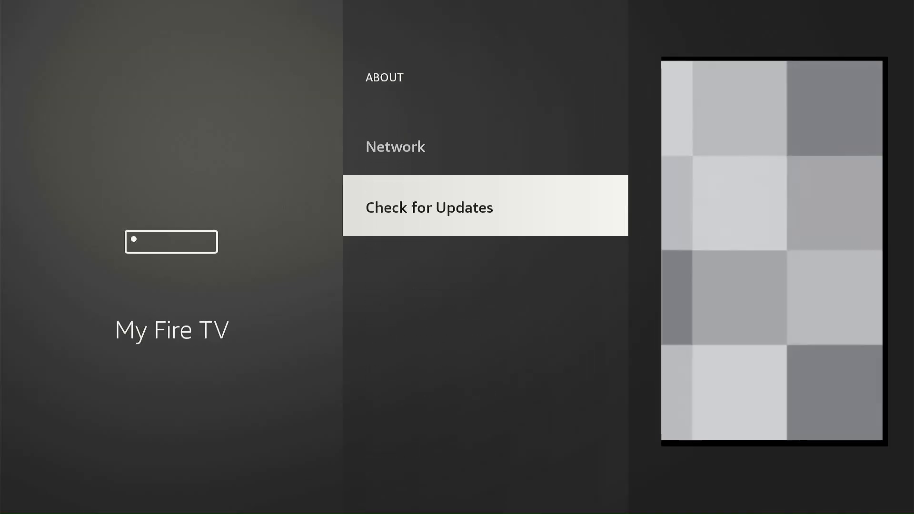
click(428, 206)
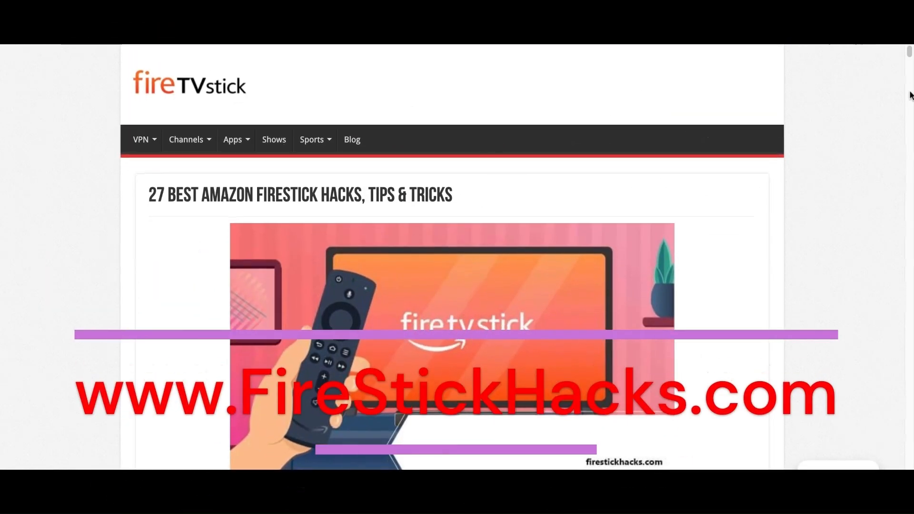
scroll(down, 3)
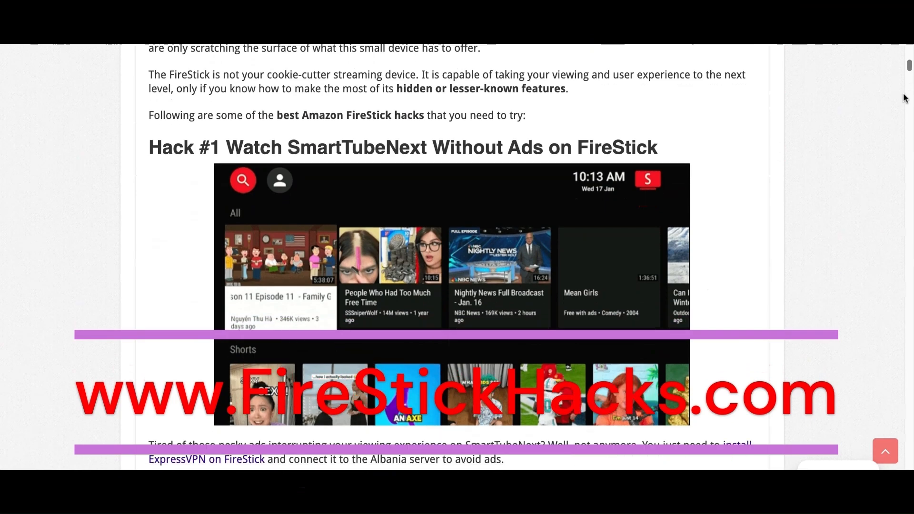
scroll(down, 3)
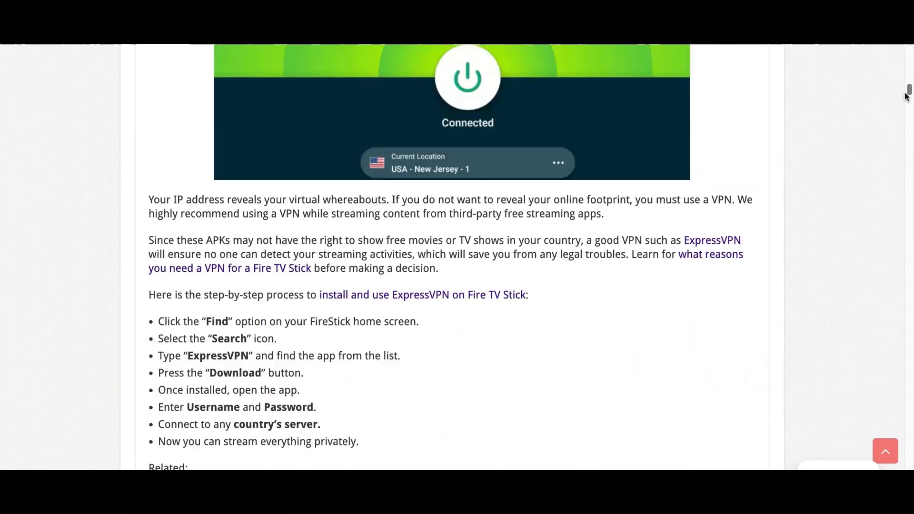
scroll(down, 3)
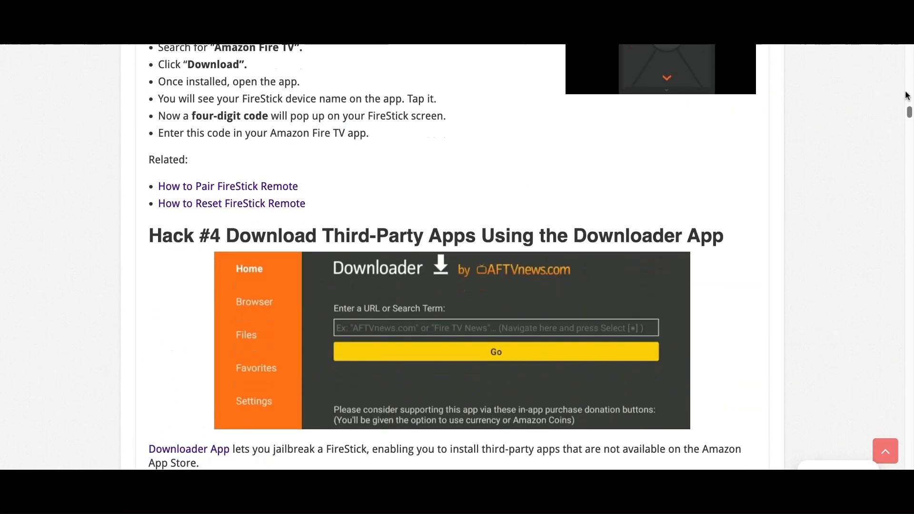
scroll(down, 3)
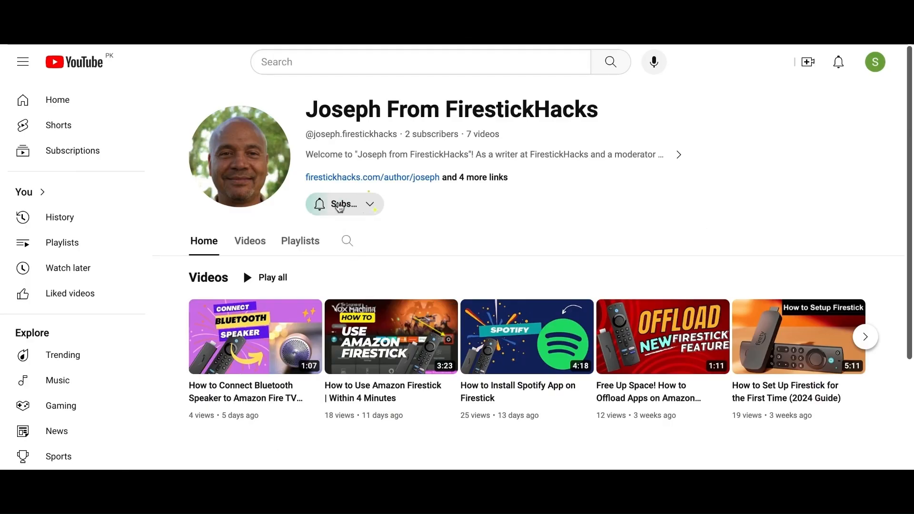
Subscribe to the Joseph From FirestickHacks YouTube channel.
click(341, 204)
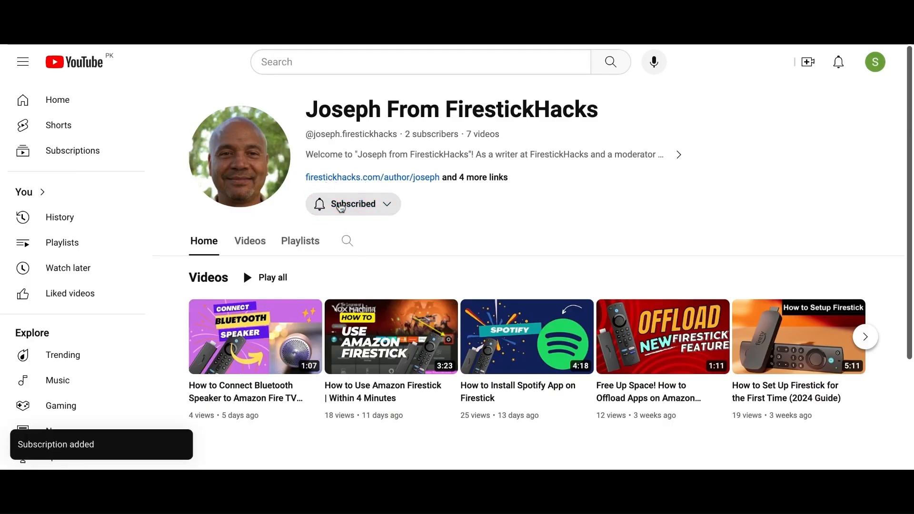